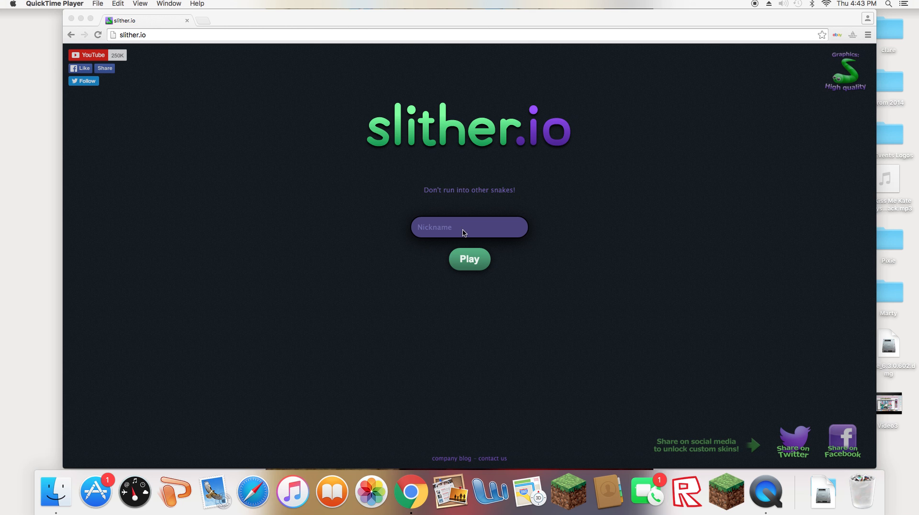
Enter the nickname Elle922hissssssss in the name field, trimming the extra letters
{"action": "left_click", "coordinate": [469, 228]}
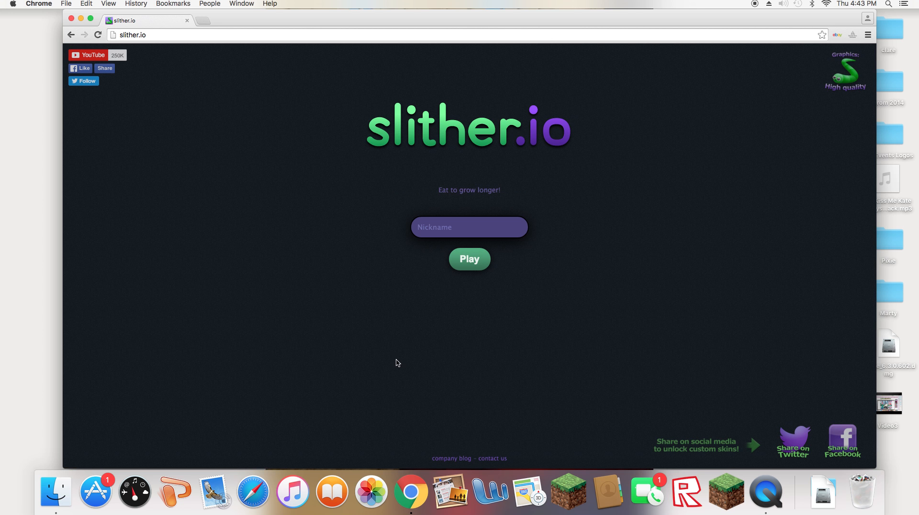
{"action": "left_click", "coordinate": [469, 228]}
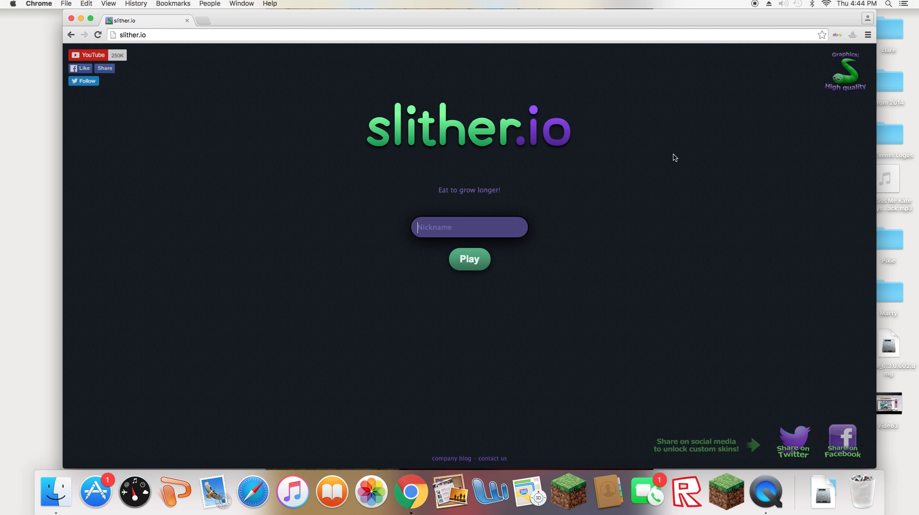
{"action": "mouse_move", "coordinate": [599, 241]}
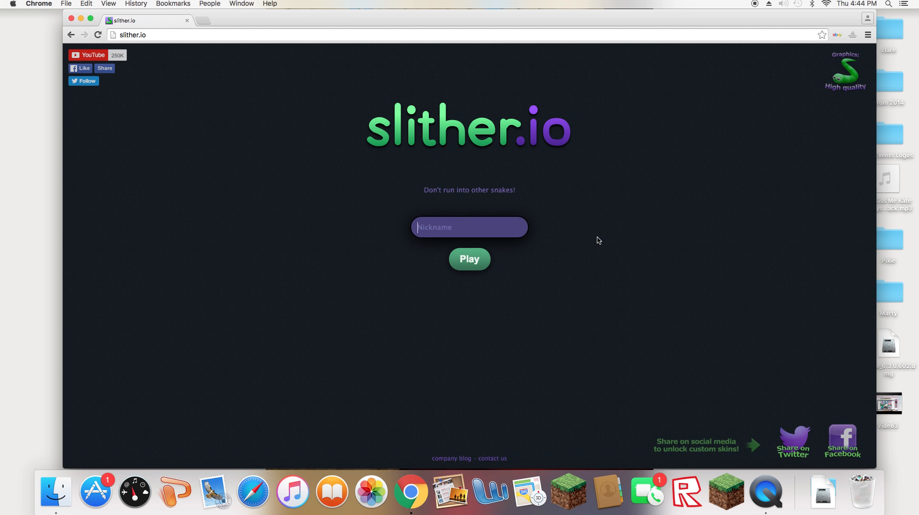
{"action": "type", "text": "Elle"}
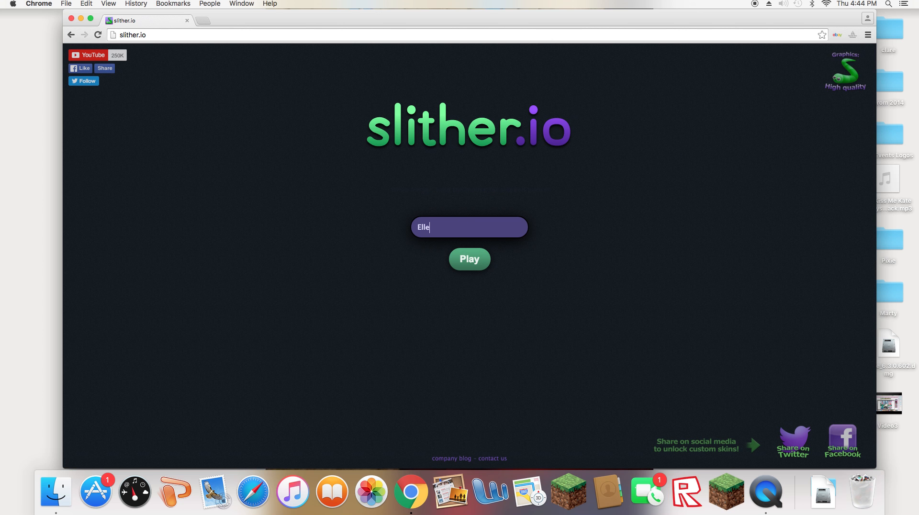
{"action": "type", "text": "922"}
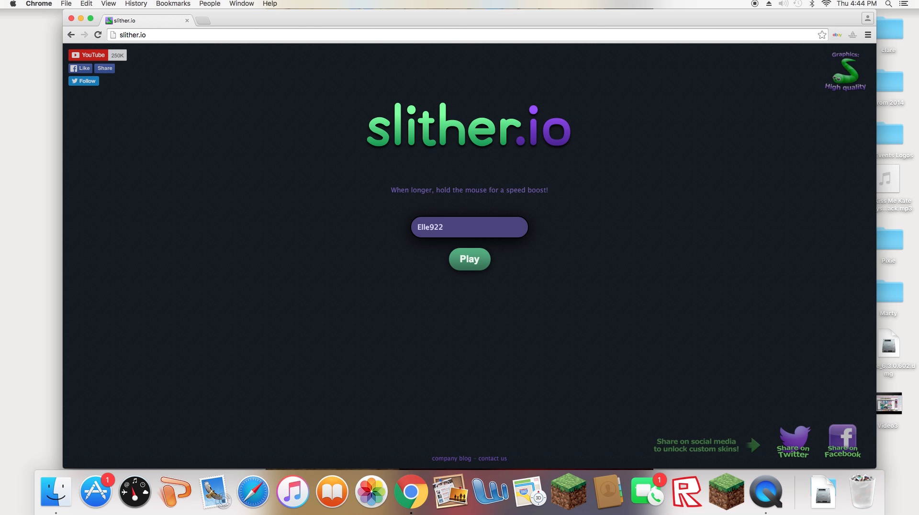
{"action": "type", "text": "hiiiiis"}
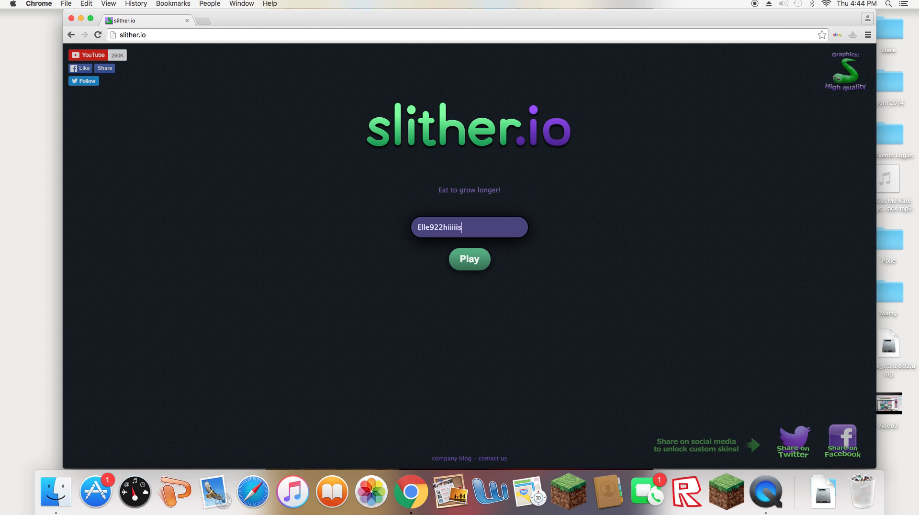
{"action": "key", "text": "Backspace"}
{"action": "type", "text": "ssssss"}
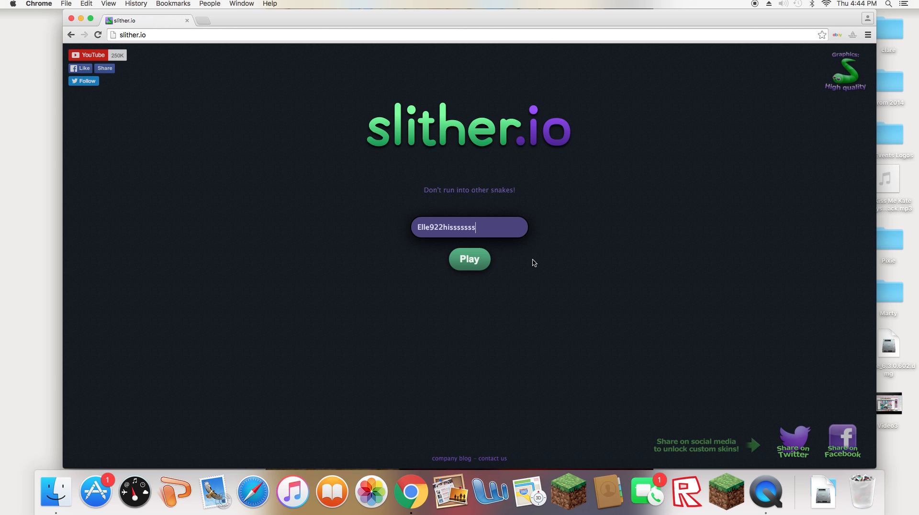
Start the round and steer the snake until it dies at a final length of 214.1
{"action": "left_click", "coordinate": [470, 259]}
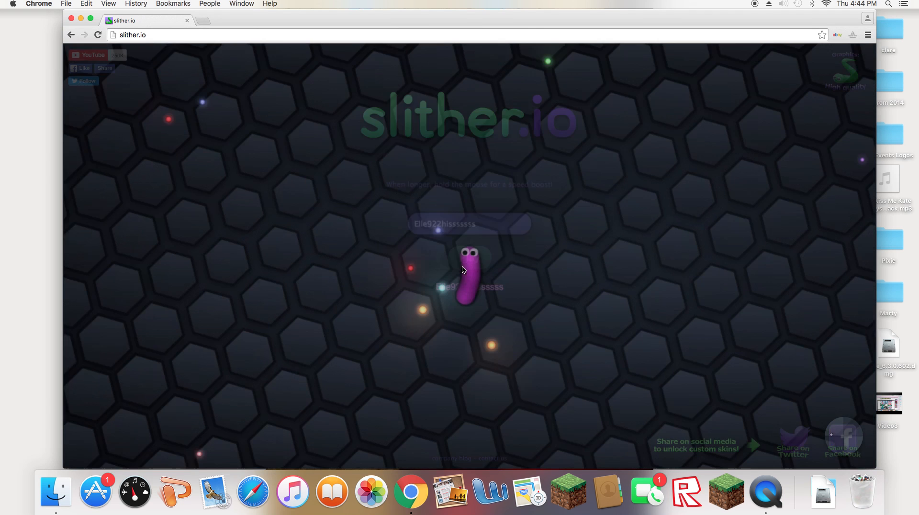
{"action": "left_click", "coordinate": [469, 270]}
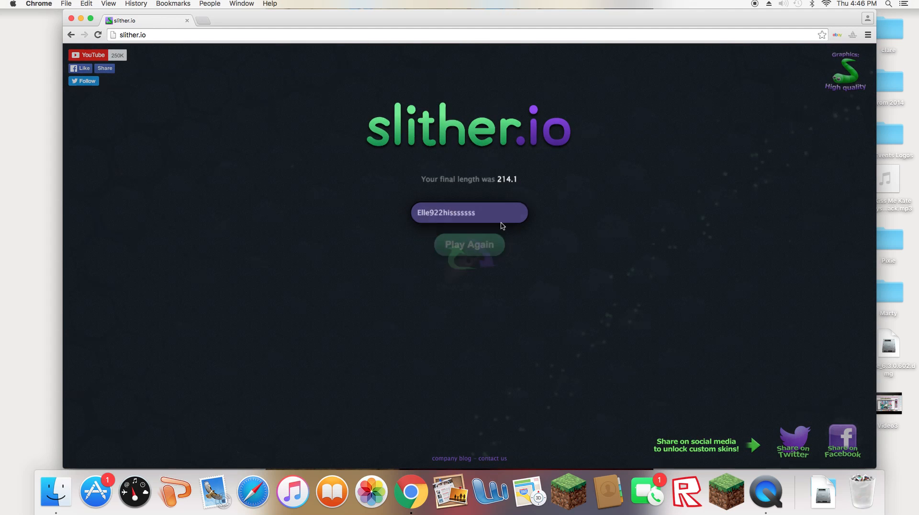
Replay after the 214.1 finish, reach 920.6, then start another round
{"action": "left_click", "coordinate": [469, 244]}
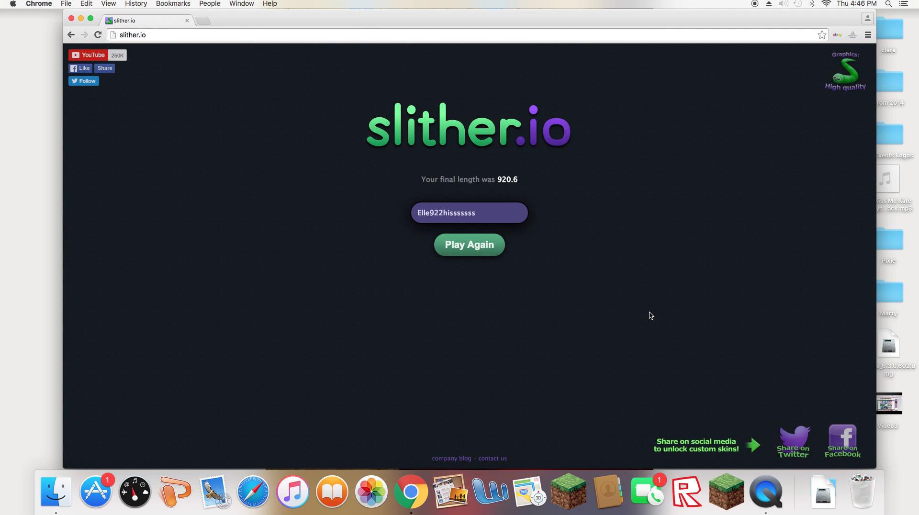
{"action": "left_click", "coordinate": [469, 244]}
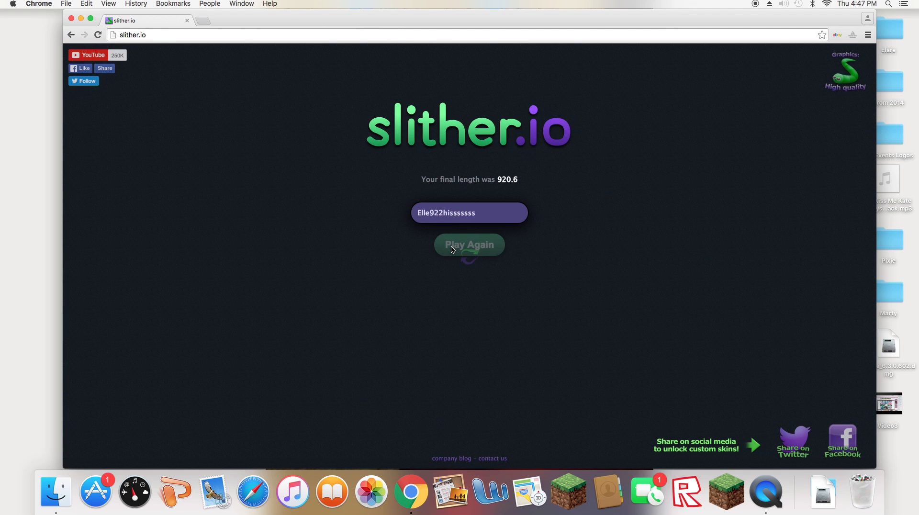
Replay after dying at 19.7, play the long round to 1590.1, then start afresh
{"action": "left_click", "coordinate": [469, 244]}
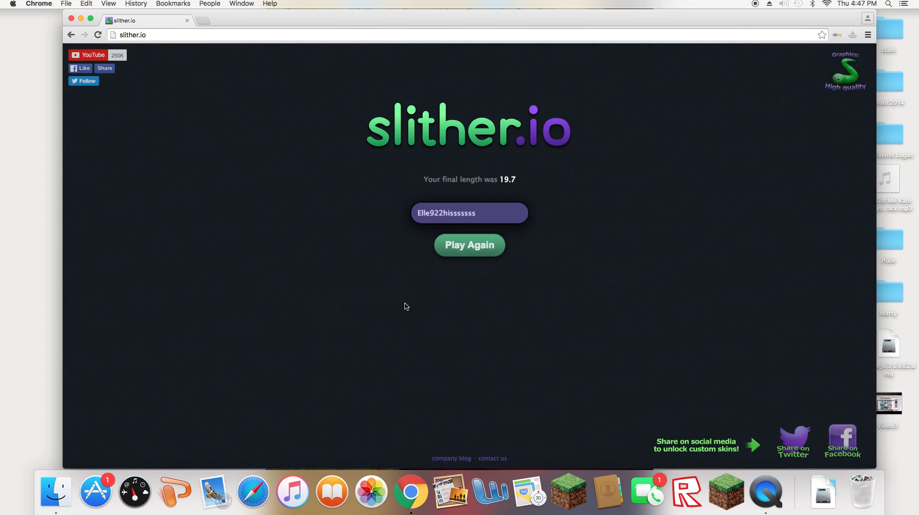
{"action": "left_click", "coordinate": [469, 244]}
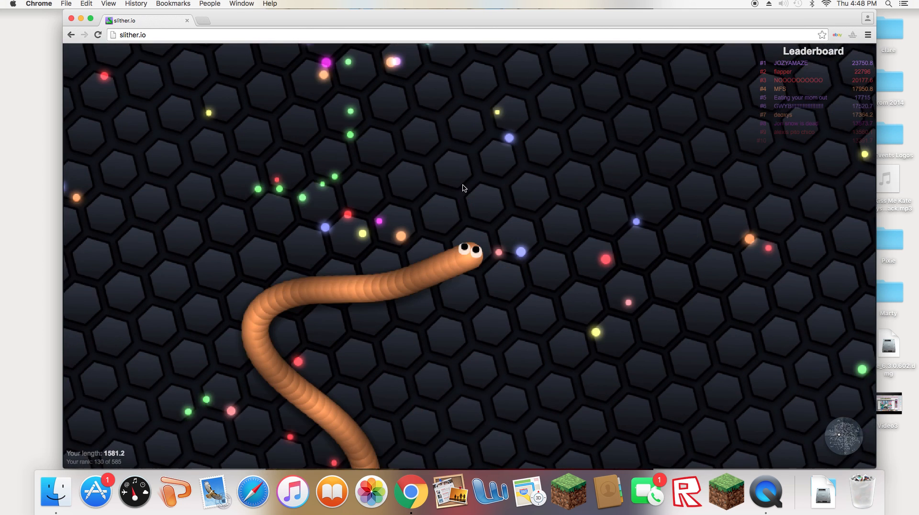
{"action": "mouse_move", "coordinate": [470, 158]}
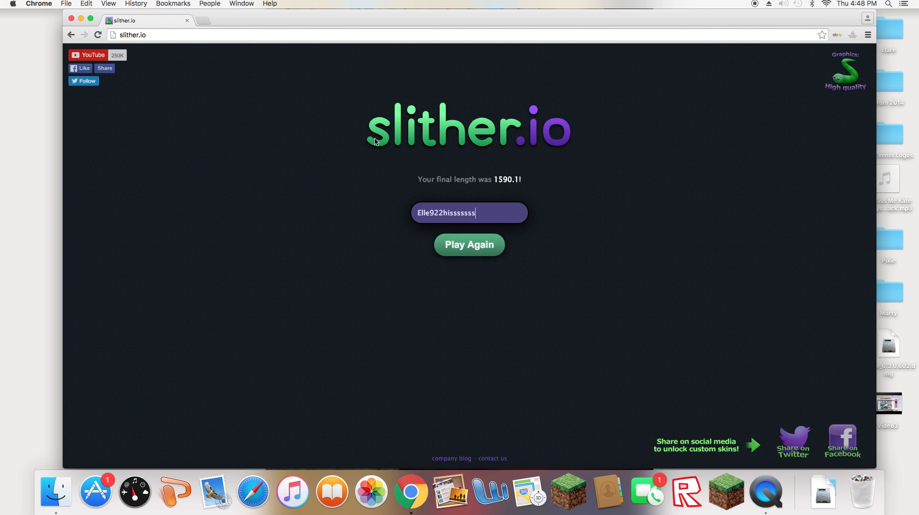
{"action": "mouse_move", "coordinate": [475, 261]}
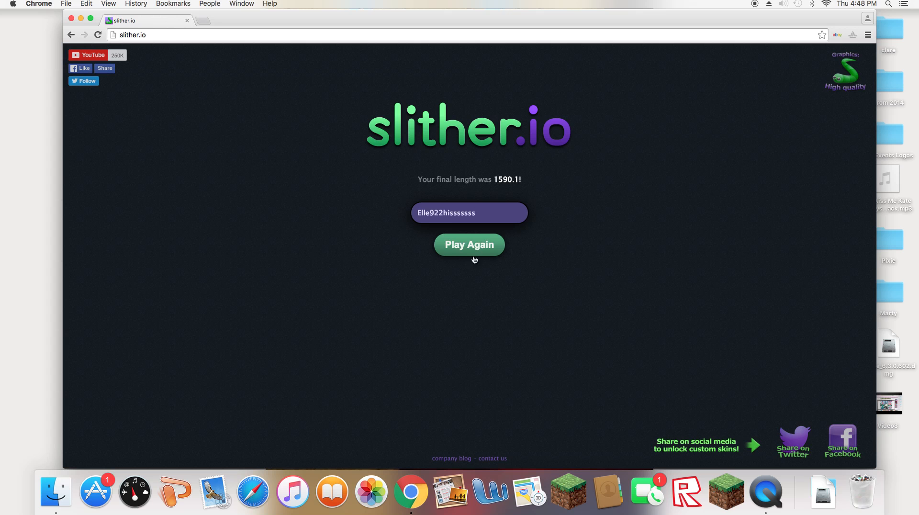
{"action": "left_click", "coordinate": [469, 245]}
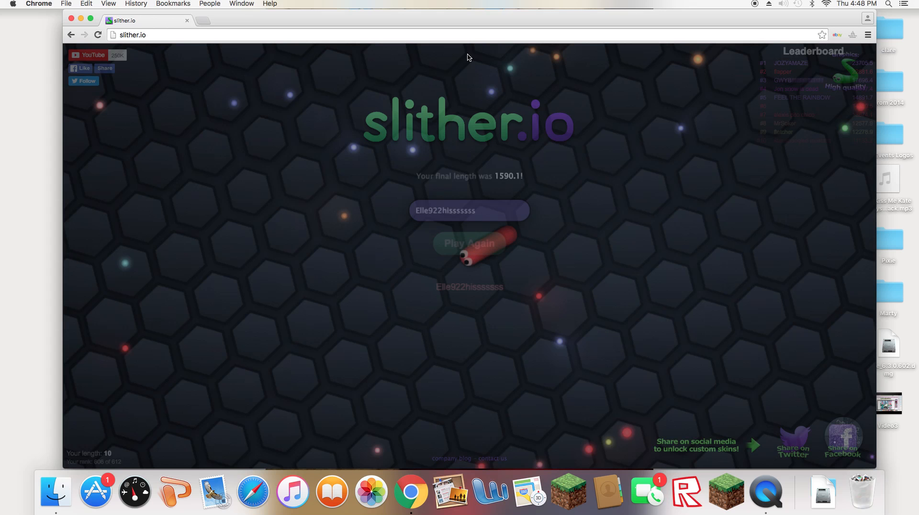
Play the short round to a final length of 31.9 and request another round
{"action": "left_click", "coordinate": [468, 243]}
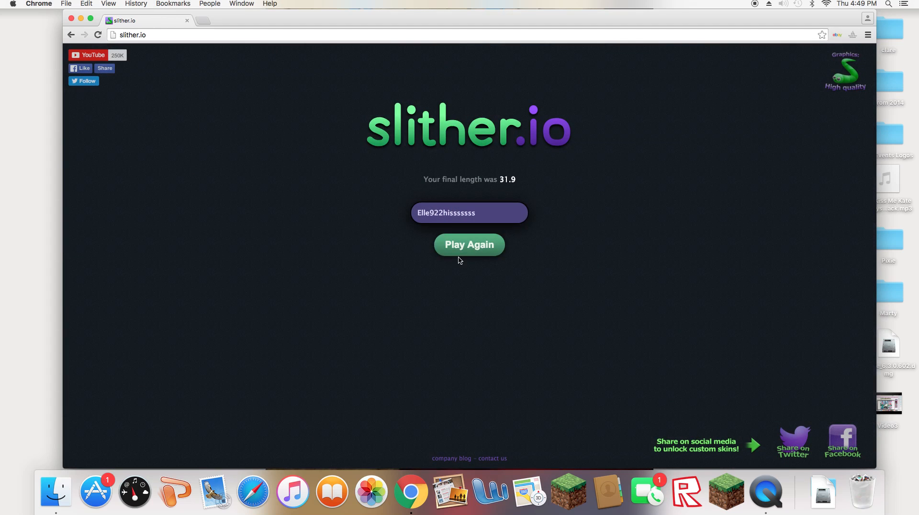
{"action": "left_click", "coordinate": [469, 244]}
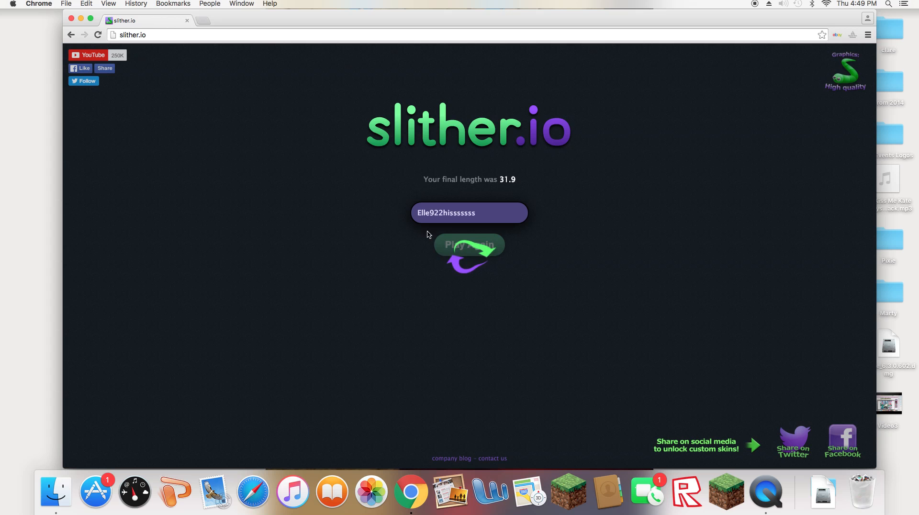
Steer the snake through the round until it dies at a final length of 39.8
{"action": "left_click", "coordinate": [470, 245]}
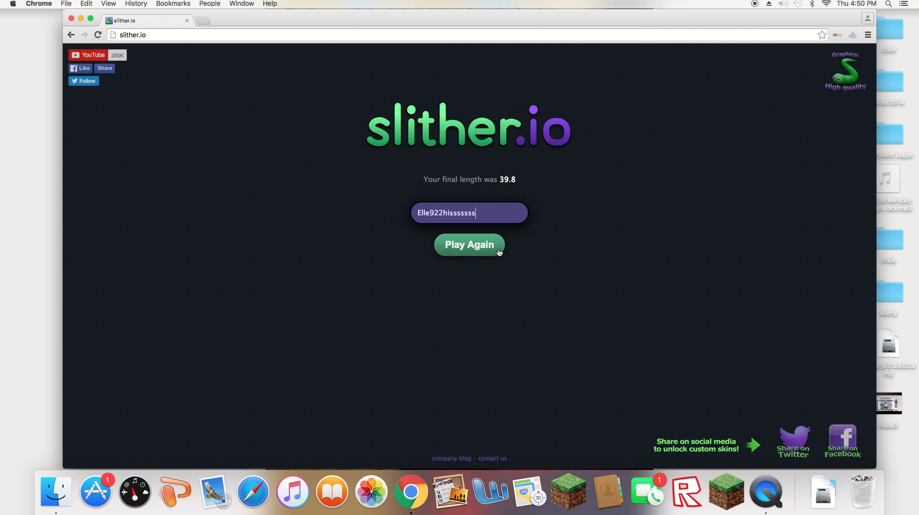
Replay after the 39.8 finish, die at 119.9, then begin a fresh round
{"action": "left_click", "coordinate": [469, 244]}
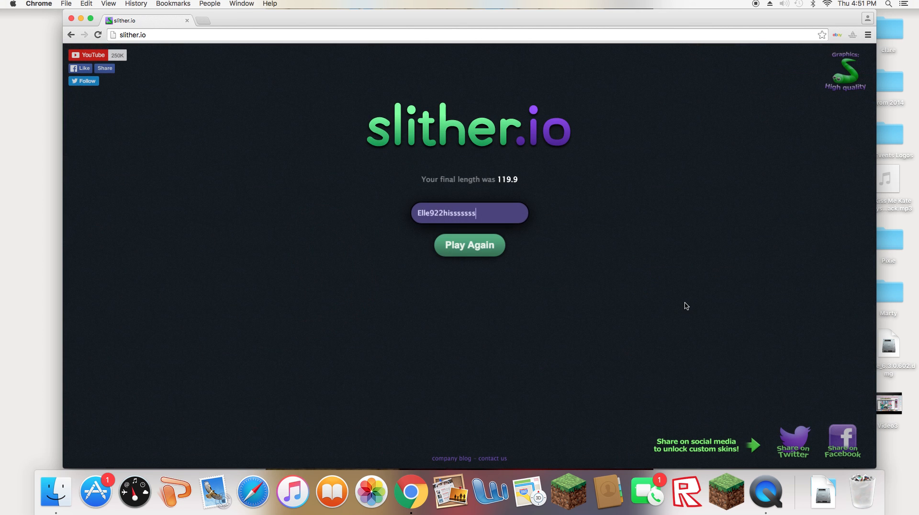
{"action": "mouse_move", "coordinate": [691, 263]}
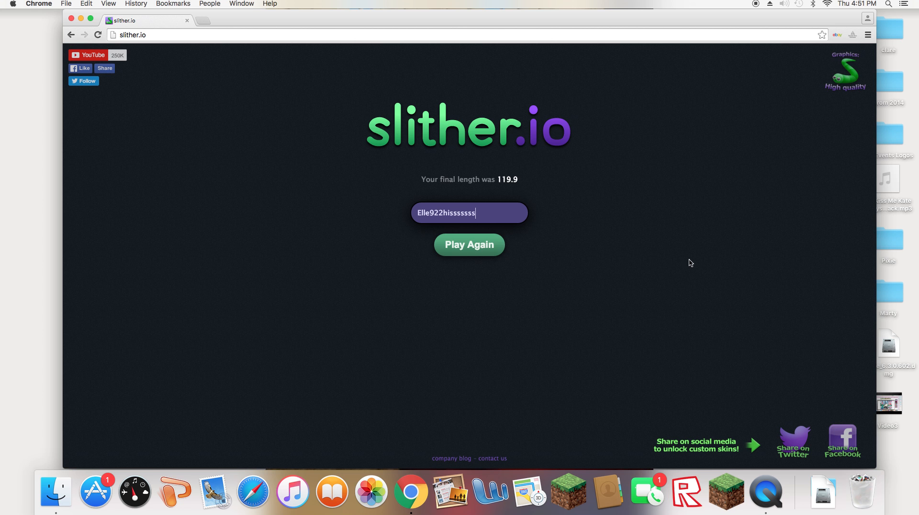
{"action": "mouse_move", "coordinate": [481, 239]}
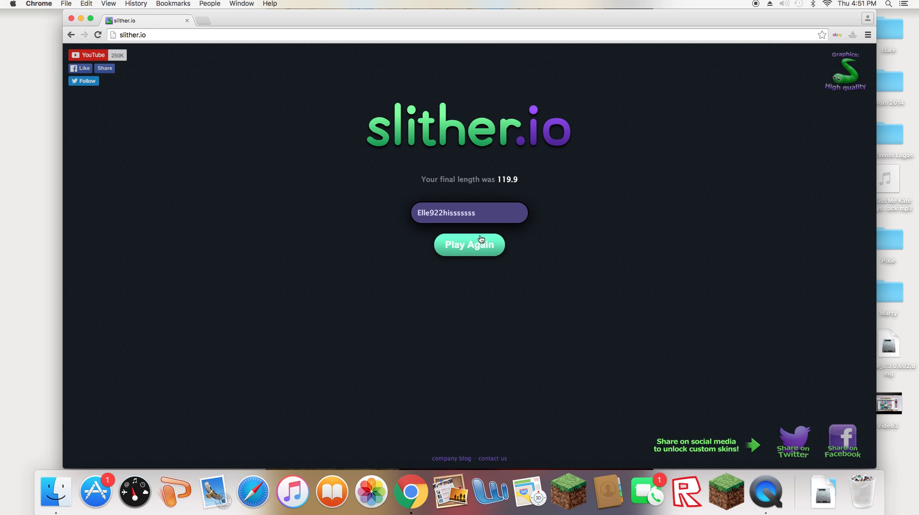
{"action": "left_click", "coordinate": [470, 244]}
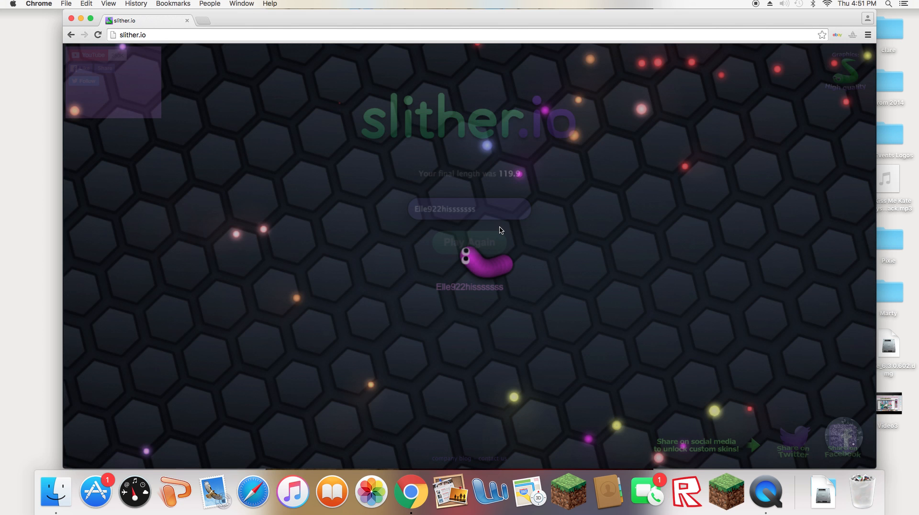
{"action": "left_click", "coordinate": [468, 242]}
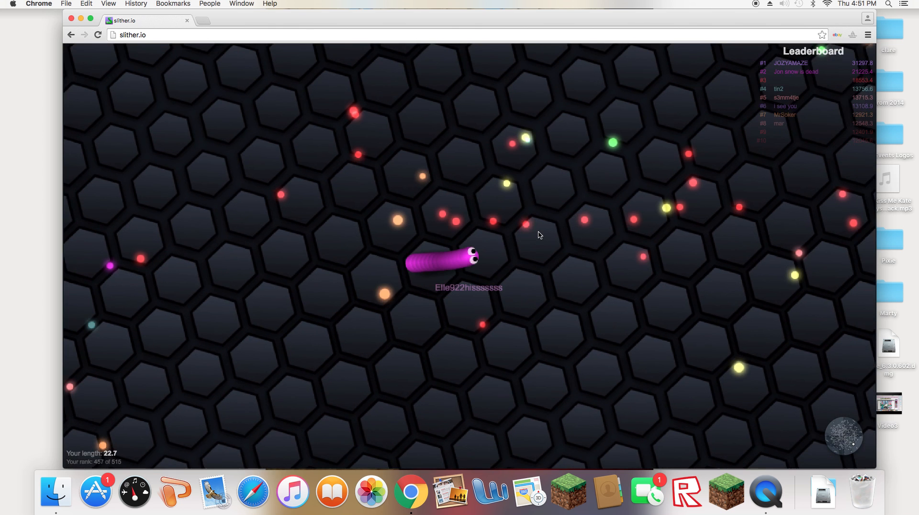